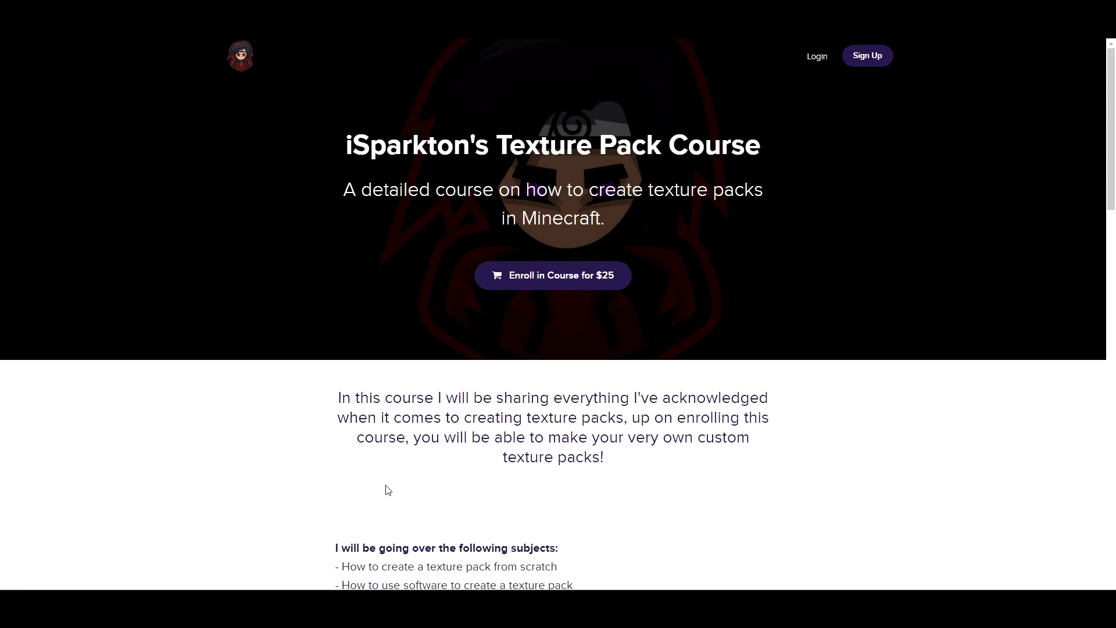
- Scroll through the description, instructor info and curriculum modules down to the $25 enrollment offer and footer
scroll(down, 3)
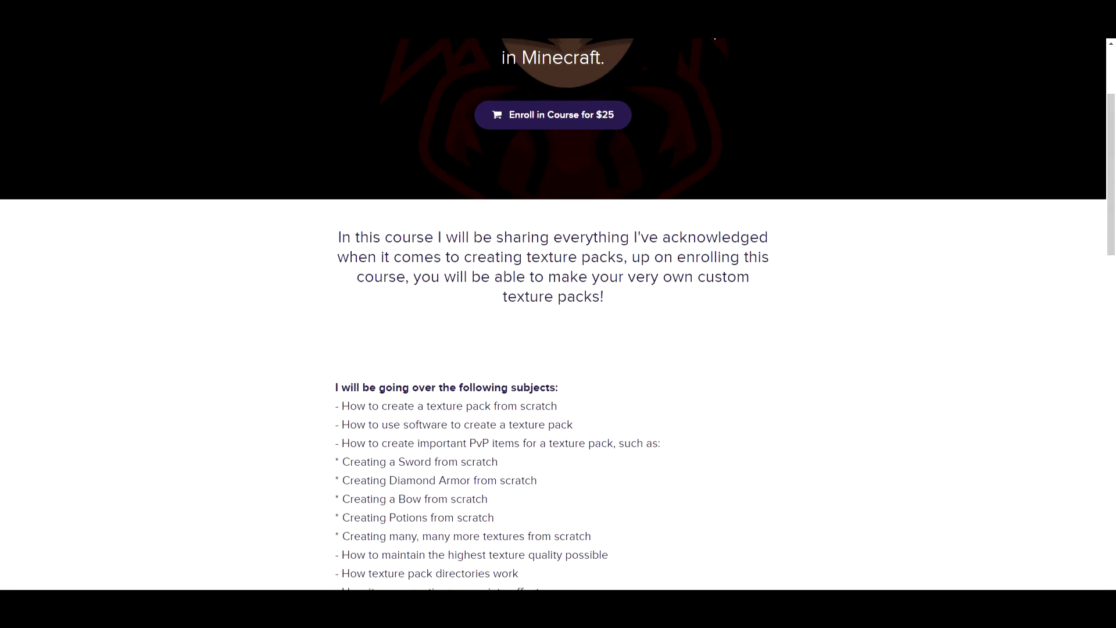
scroll(down, 3)
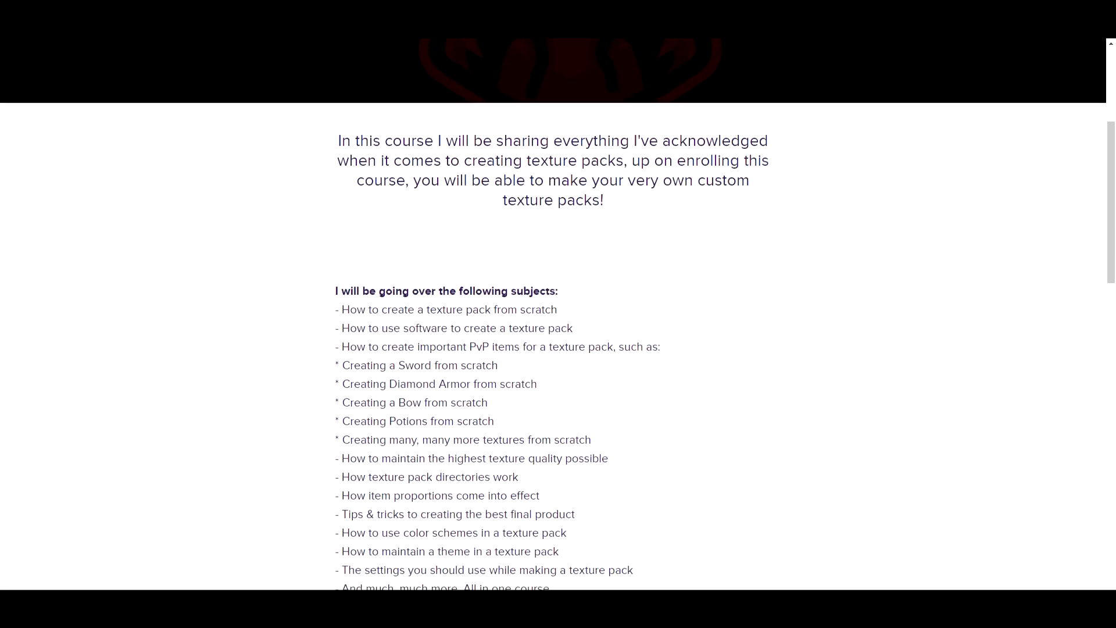
scroll(down, 3)
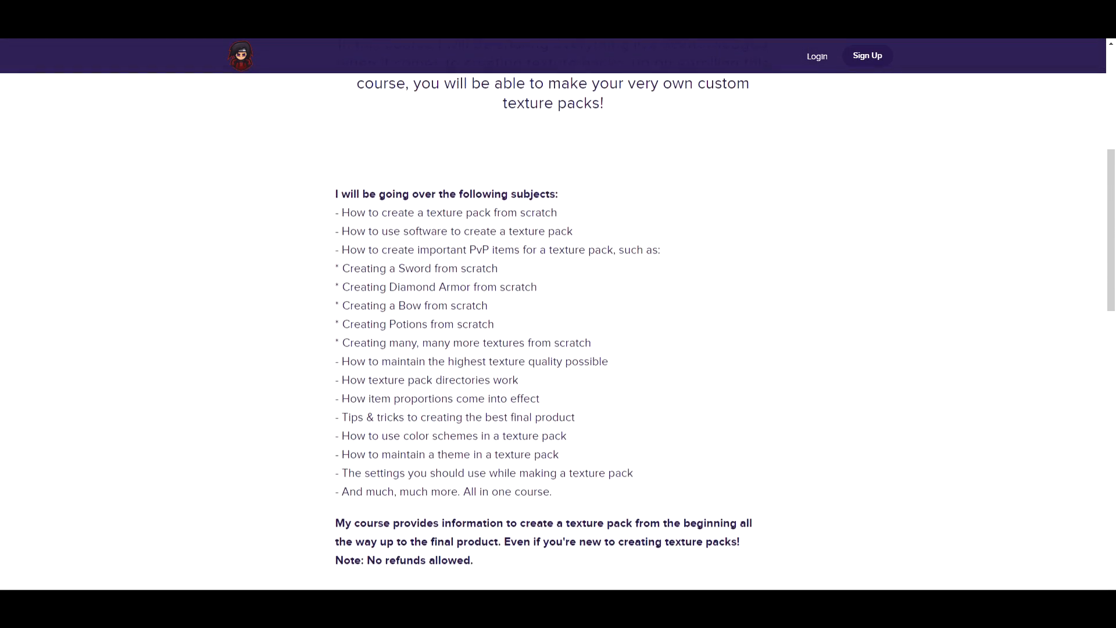
scroll(down, 3)
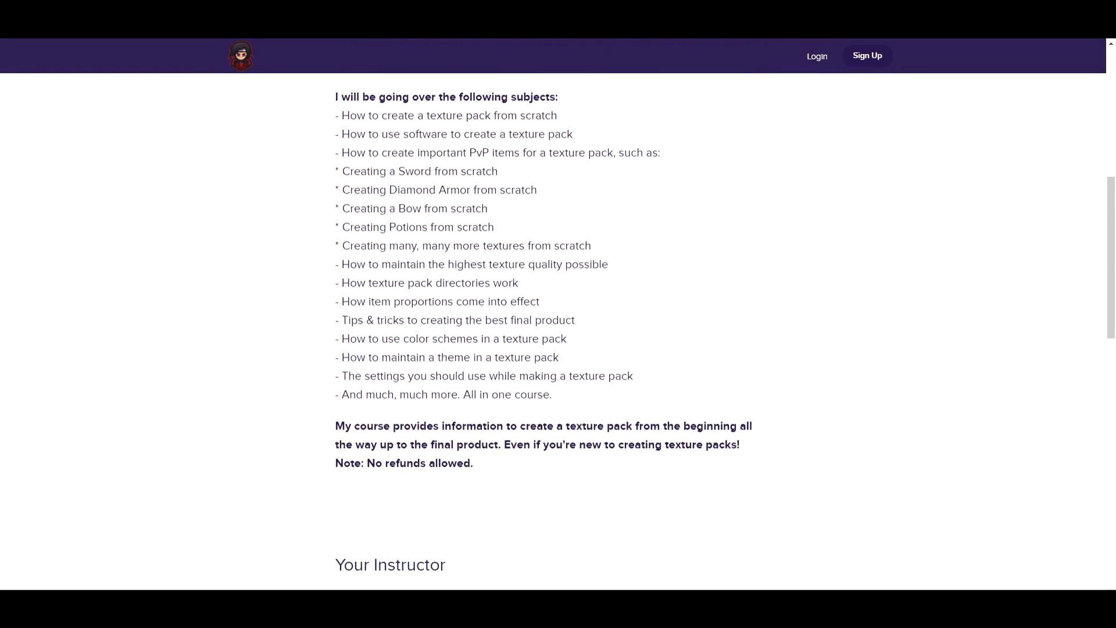
scroll(down, 3)
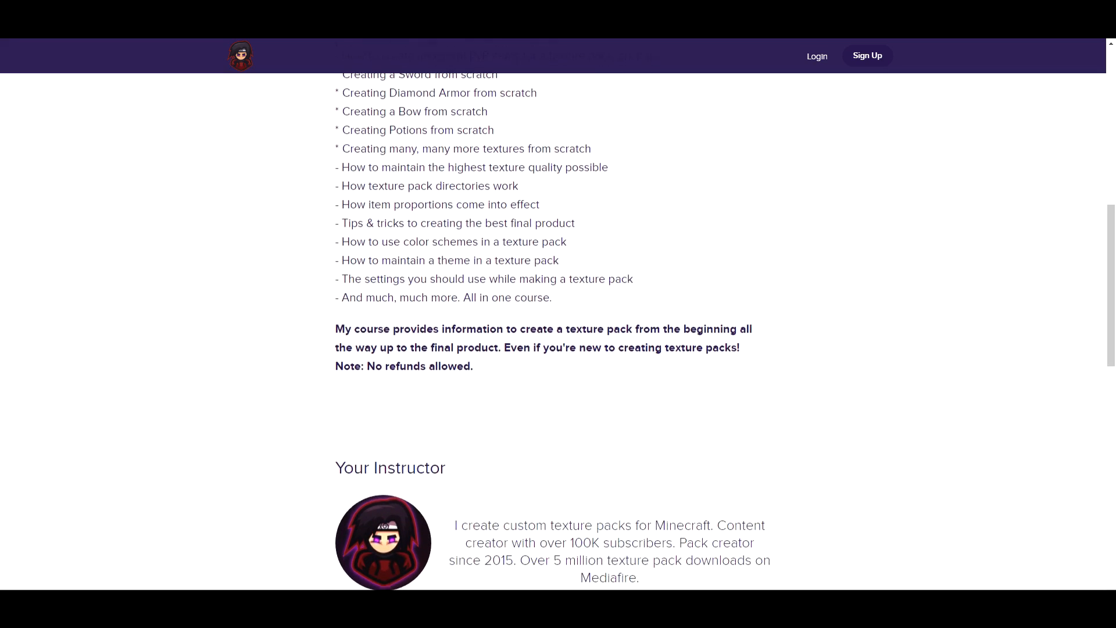
scroll(down, 3)
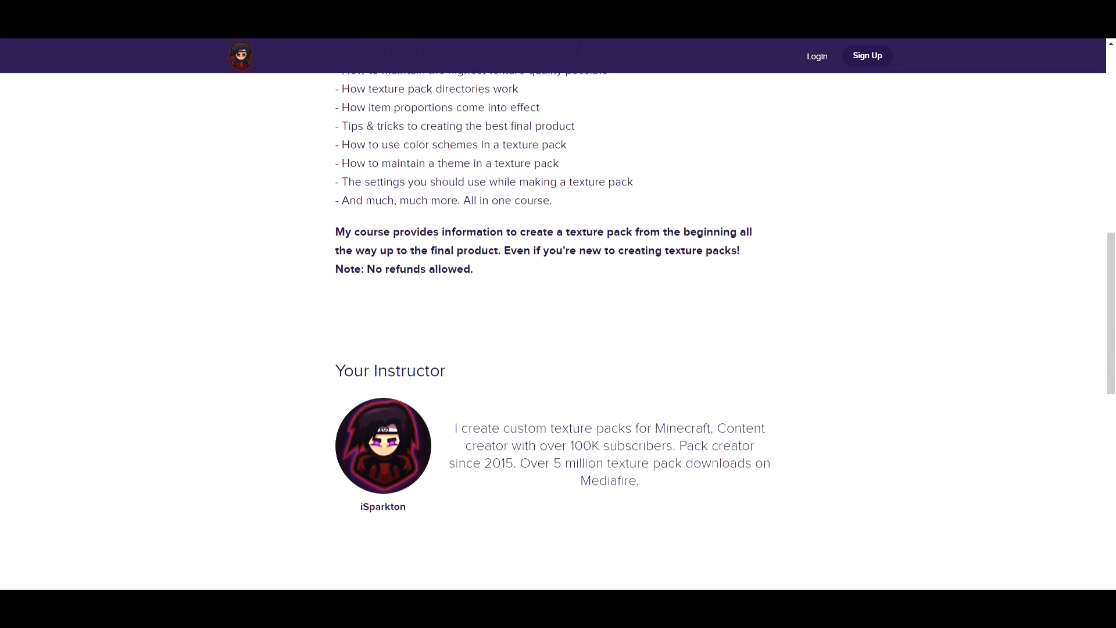
scroll(down, 3)
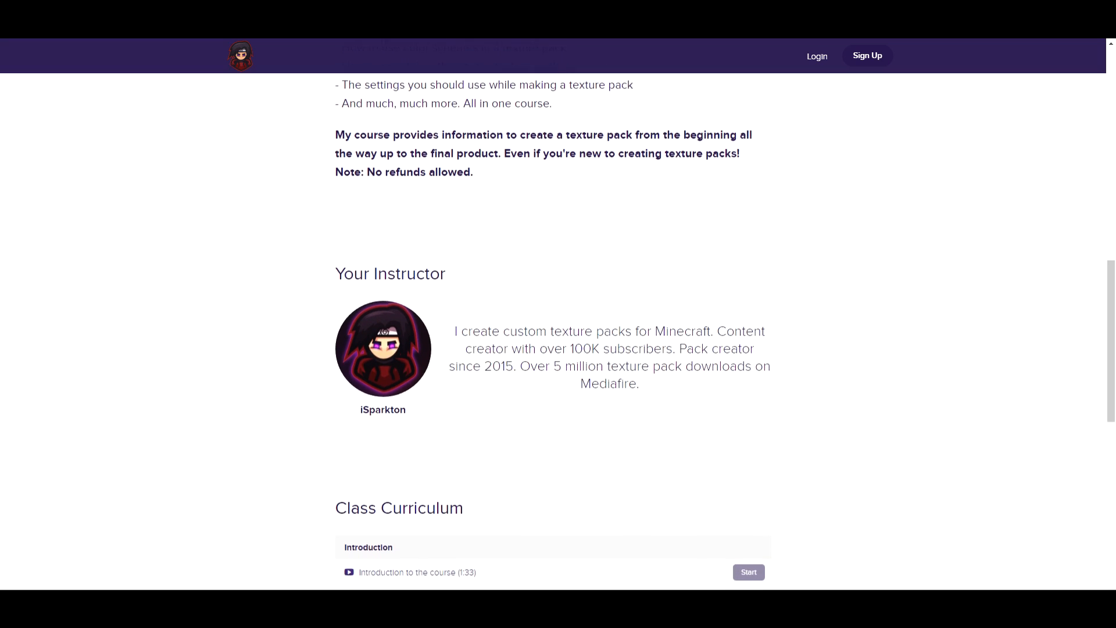
scroll(down, 3)
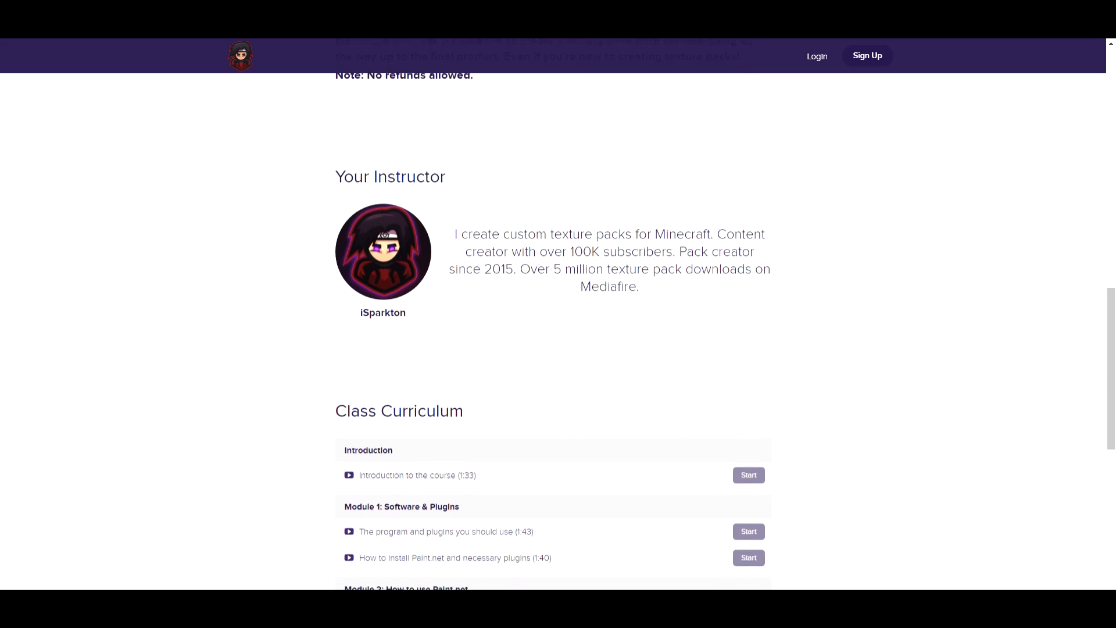
scroll(down, 3)
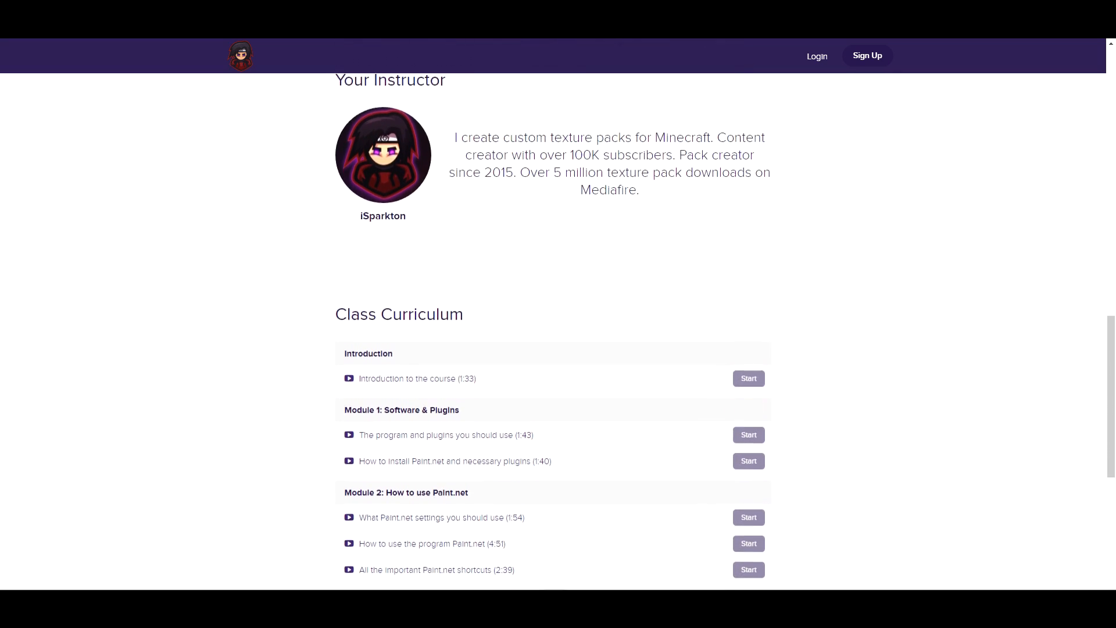
scroll(down, 3)
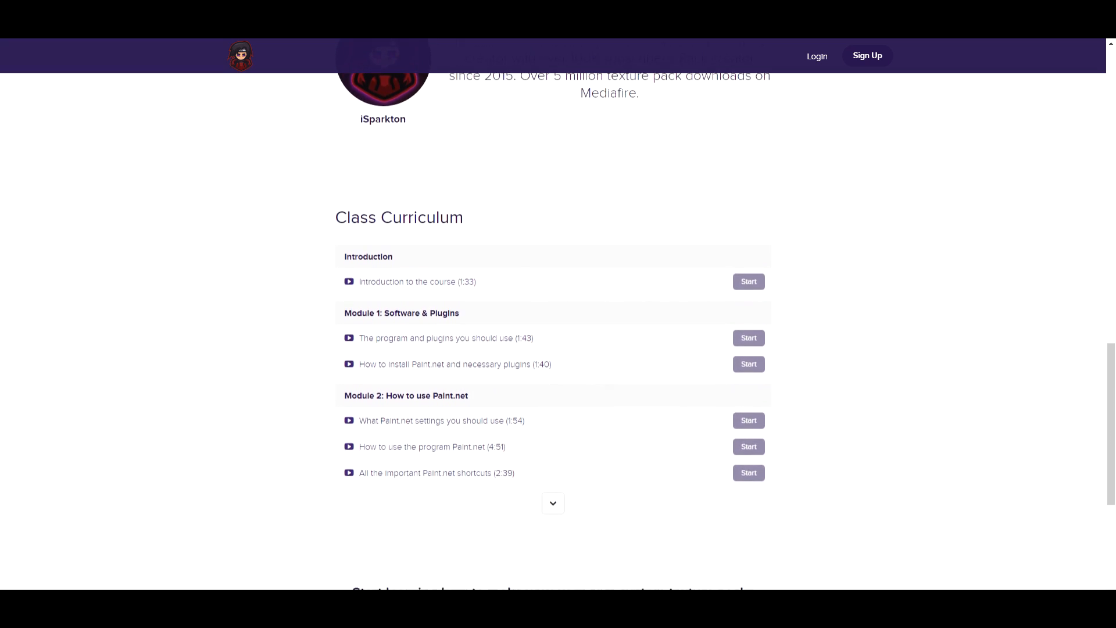
scroll(down, 3)
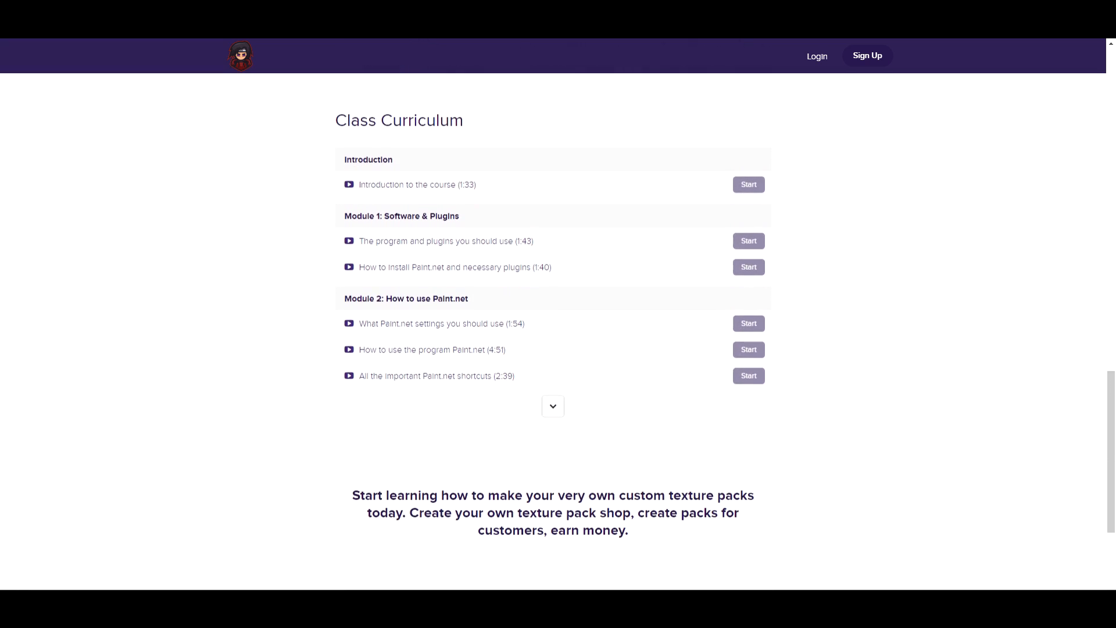
scroll(down, 3)
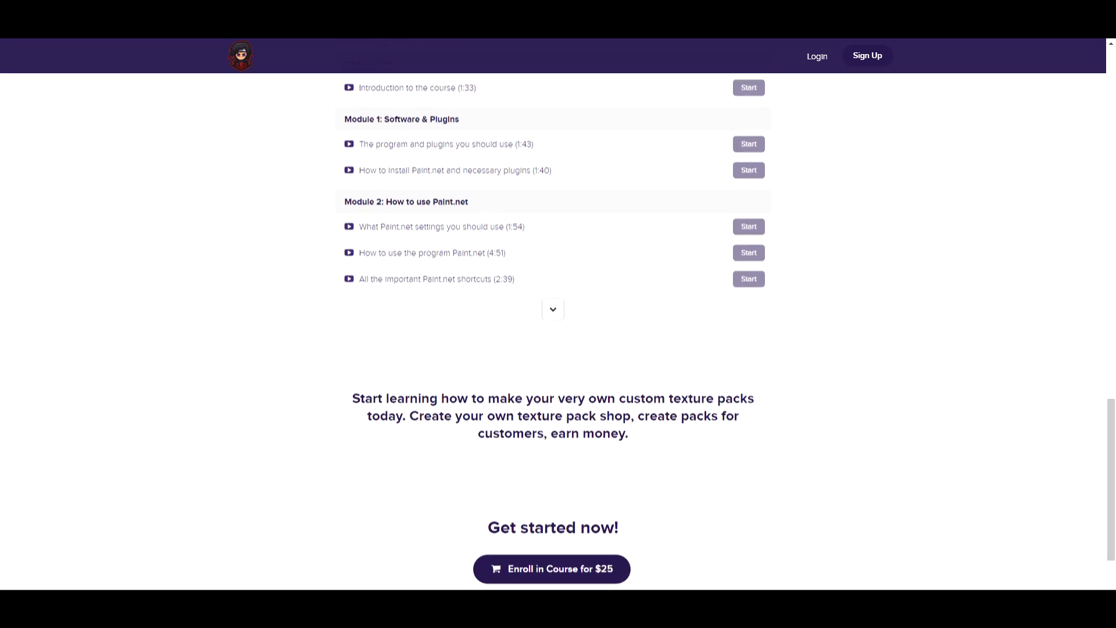
scroll(down, 3)
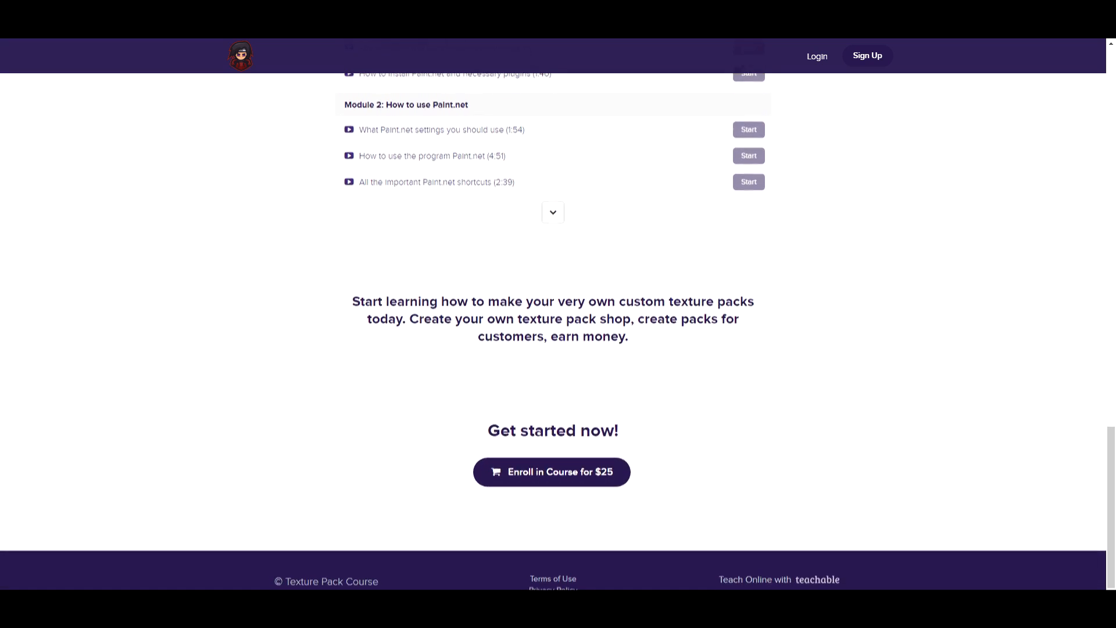
- Go back up the page, then scroll past subjects and instructor to the Class Curriculum modules
scroll(up, 3)
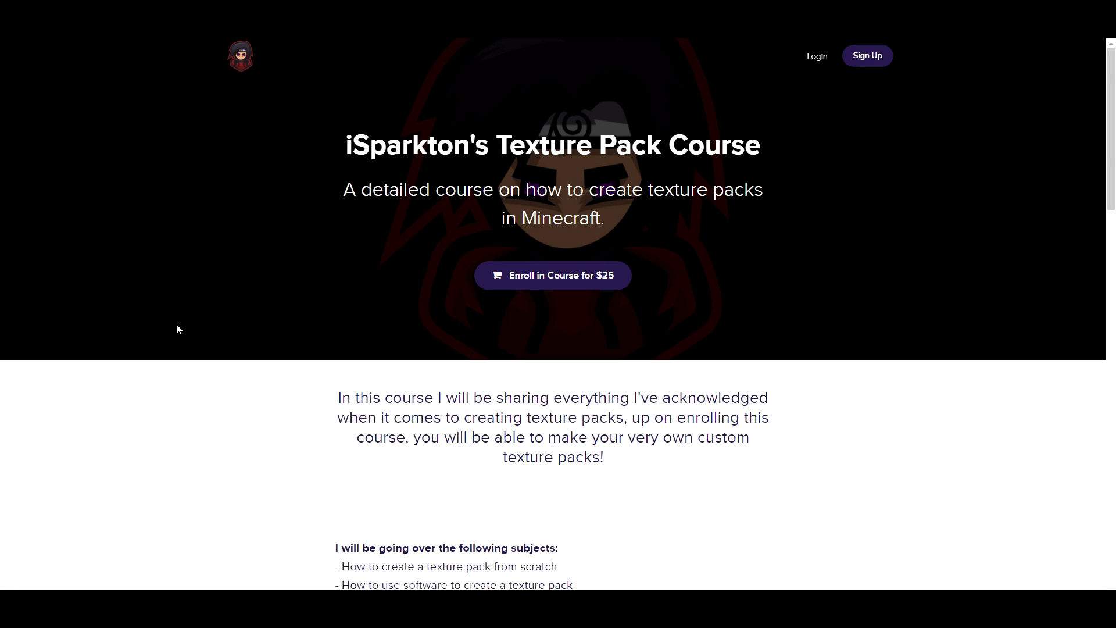
scroll(down, 3)
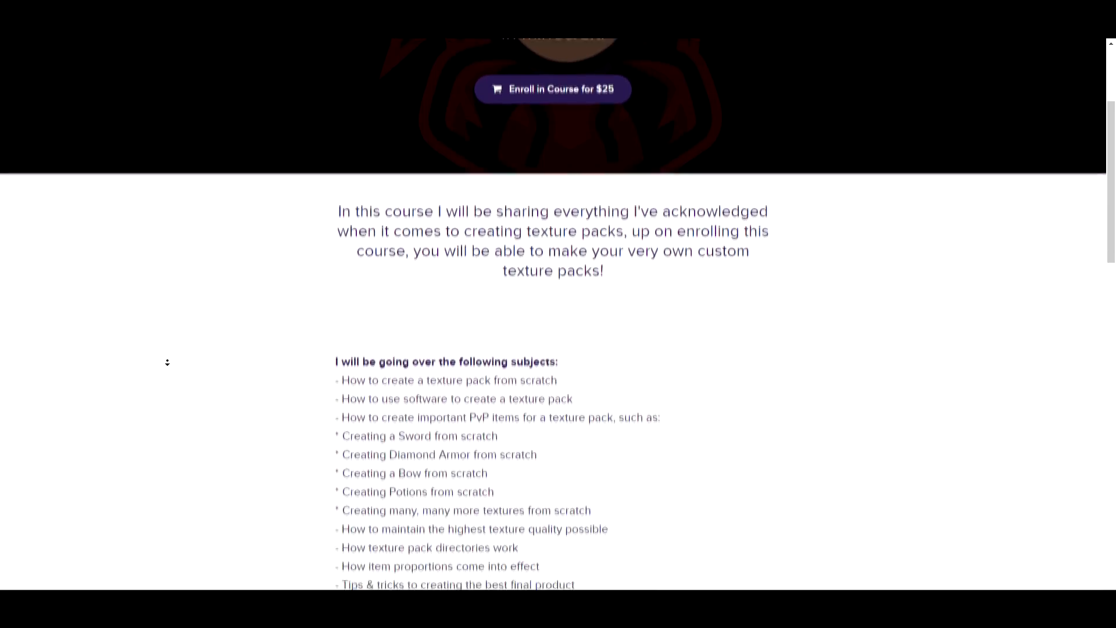
scroll(down, 3)
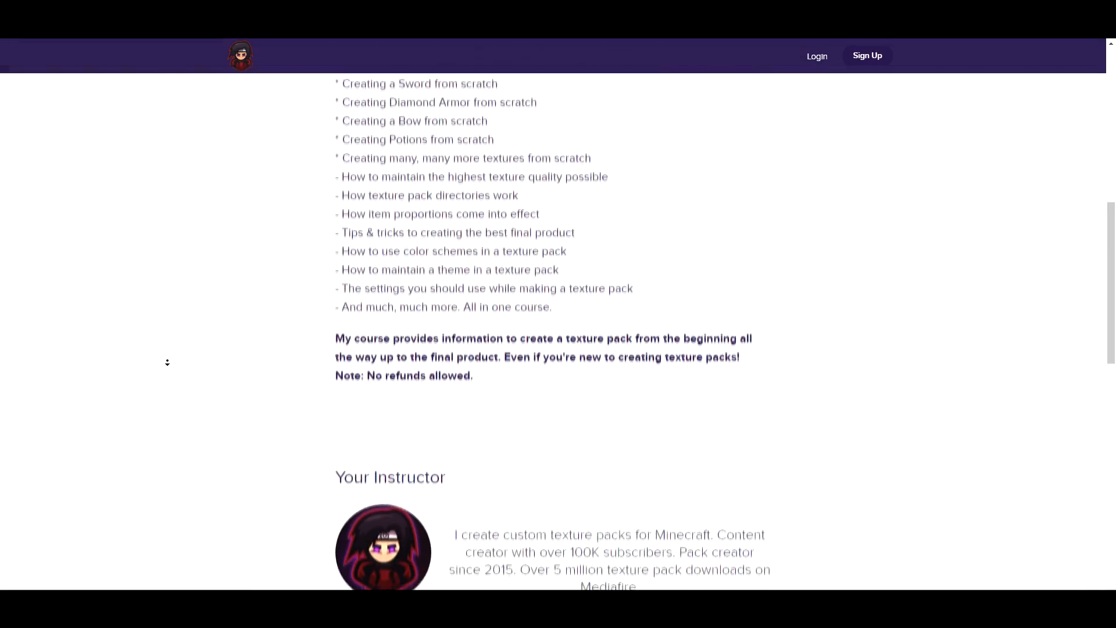
scroll(down, 3)
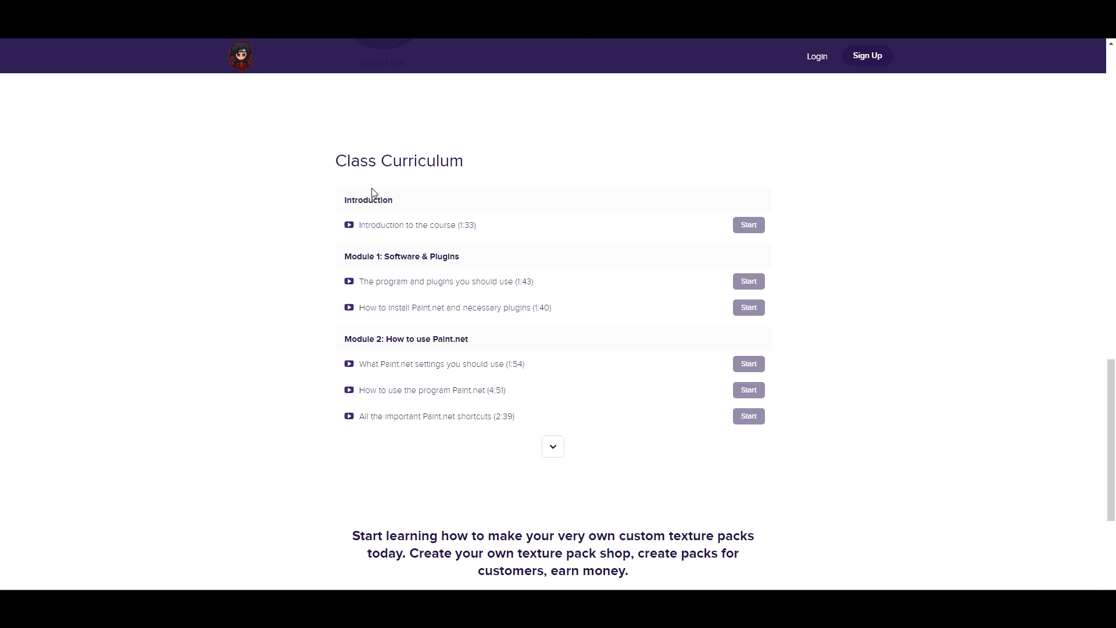
click(552, 446)
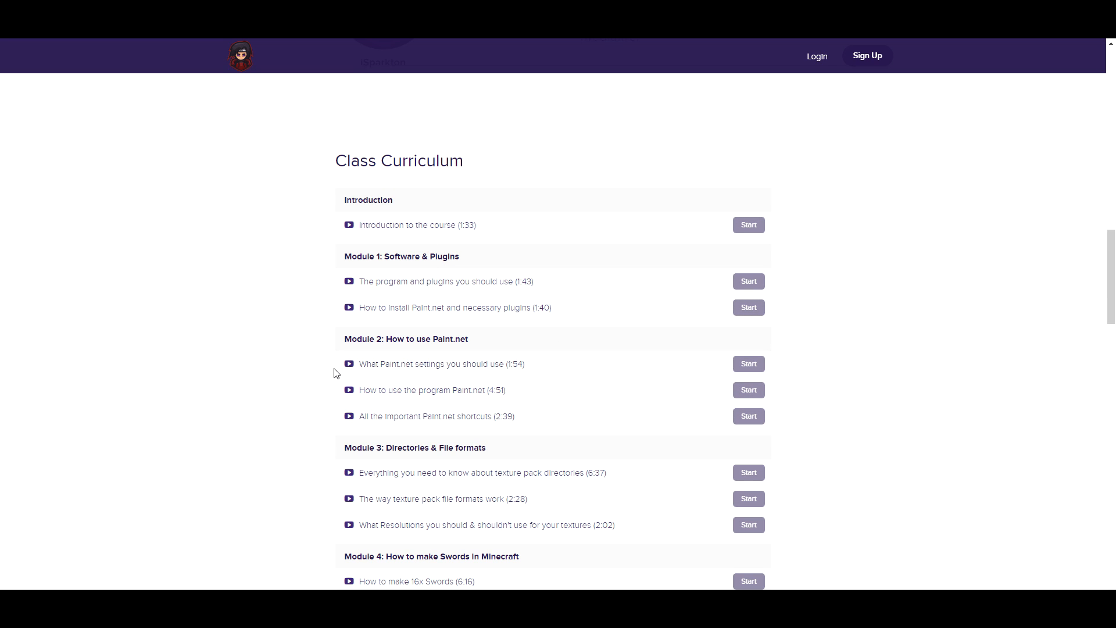
mouse_move(257, 347)
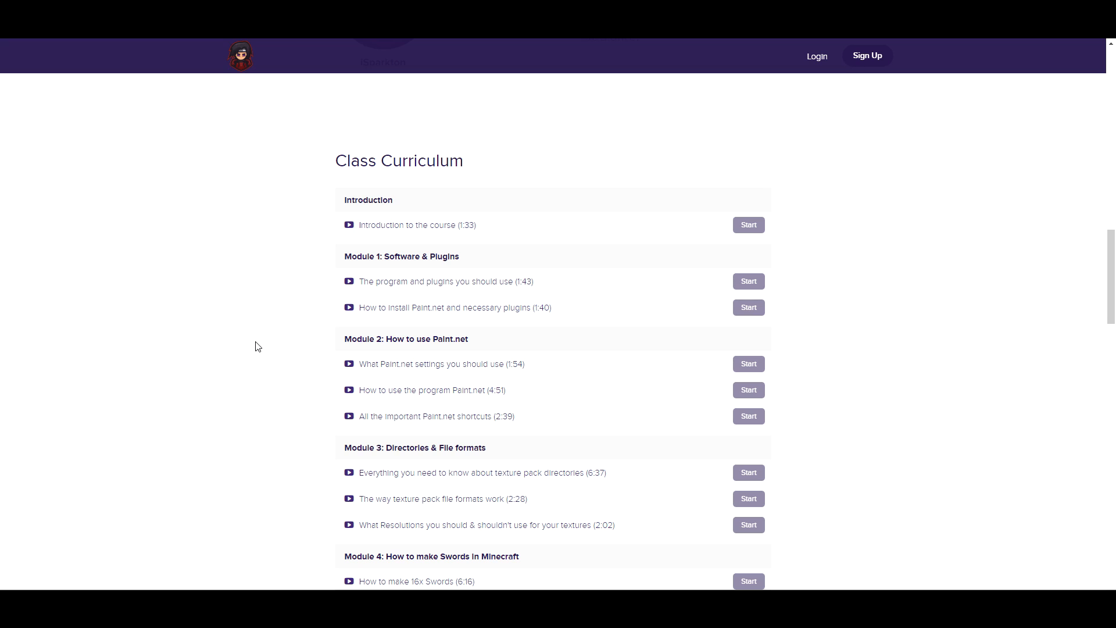
mouse_move(178, 335)
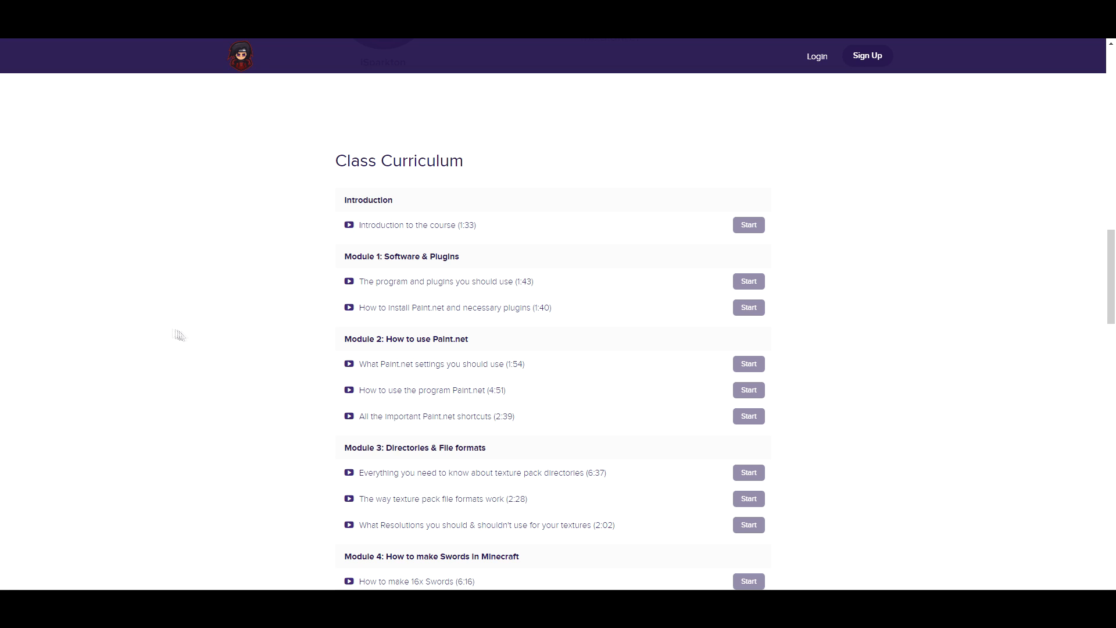
scroll(up, 3)
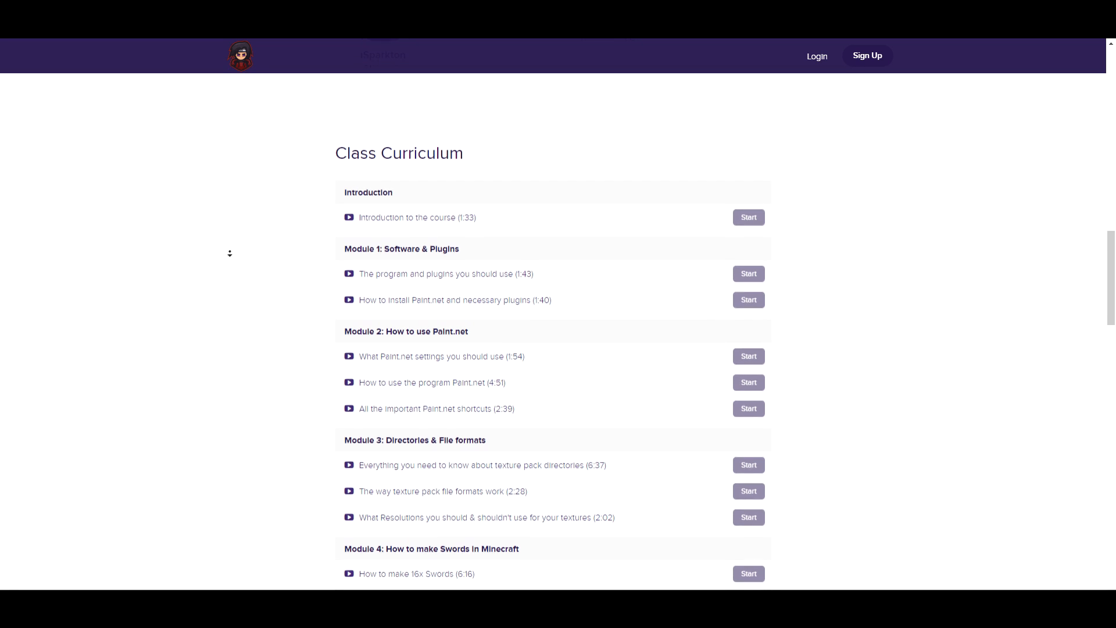
scroll(down, 3)
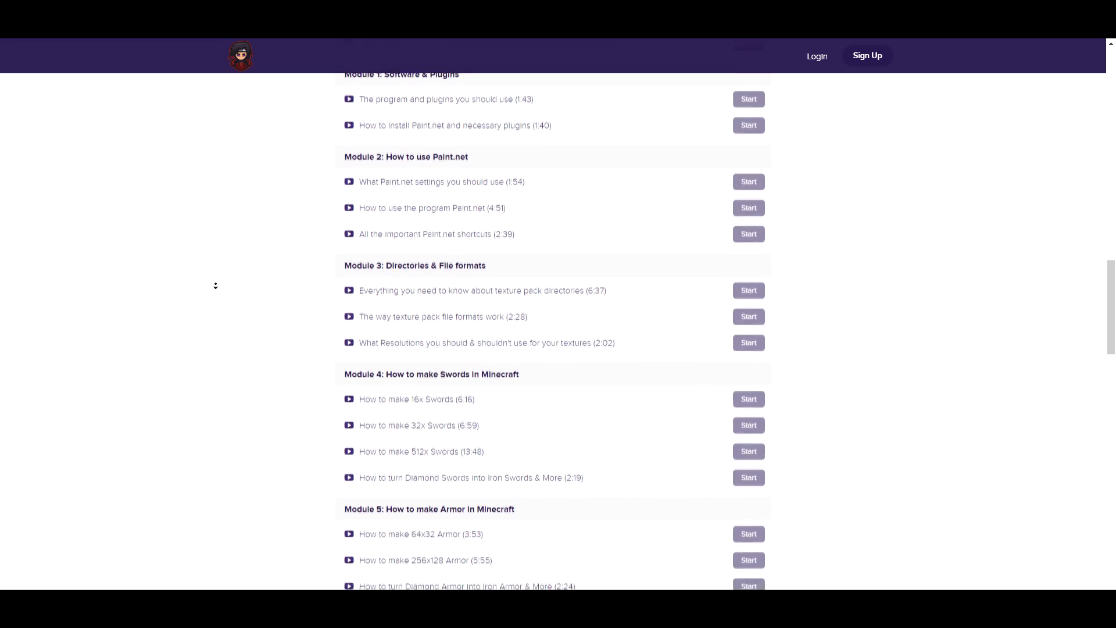
scroll(down, 3)
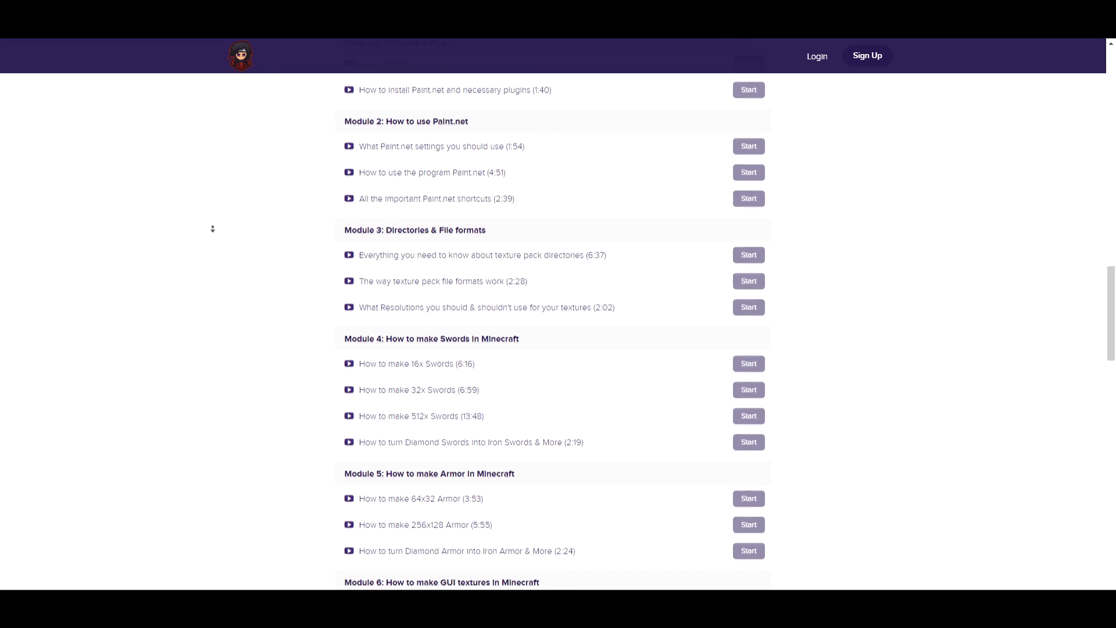
scroll(down, 3)
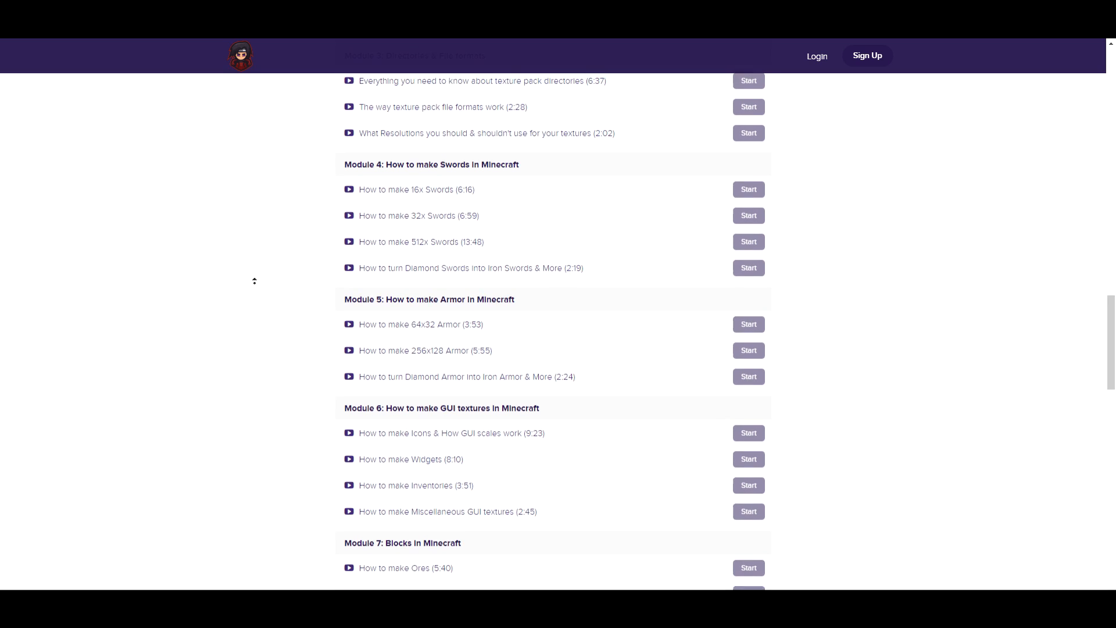
scroll(down, 3)
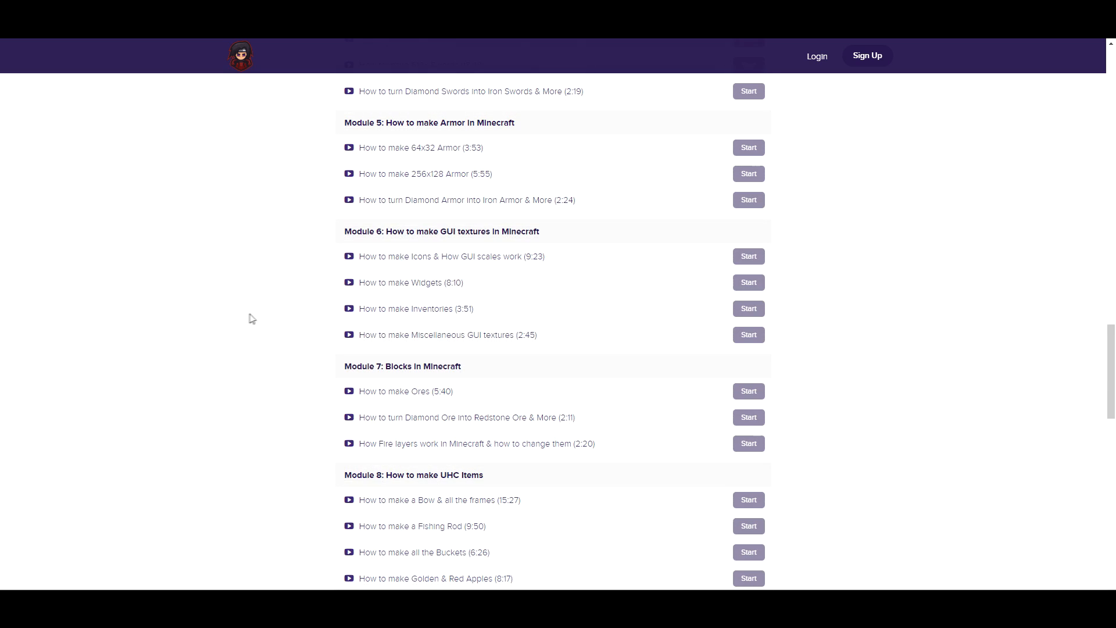
scroll(down, 3)
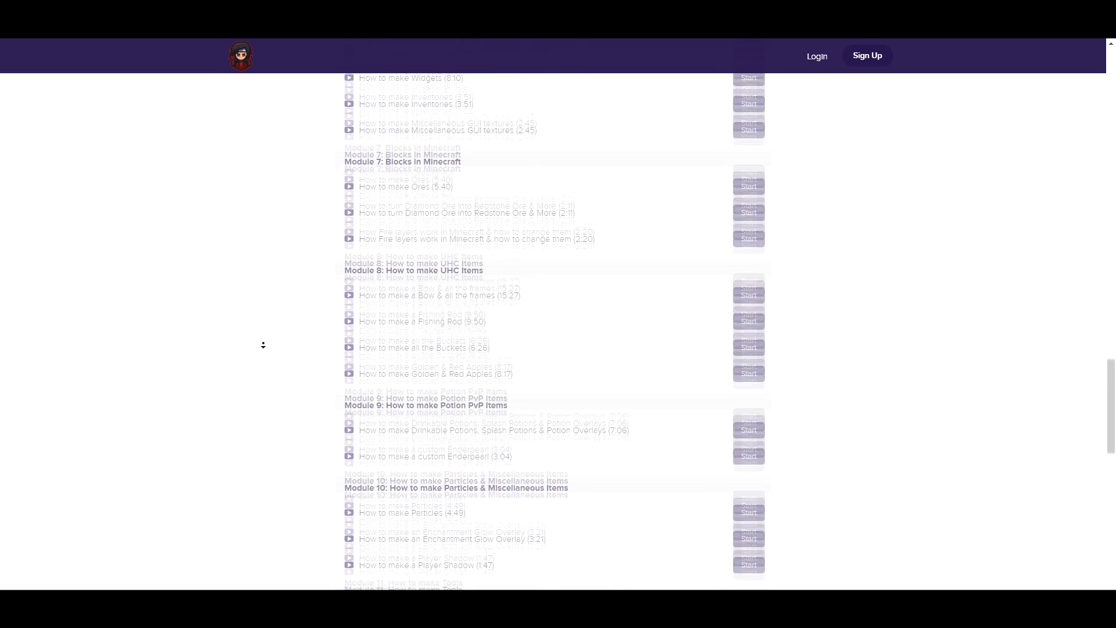
scroll(down, 3)
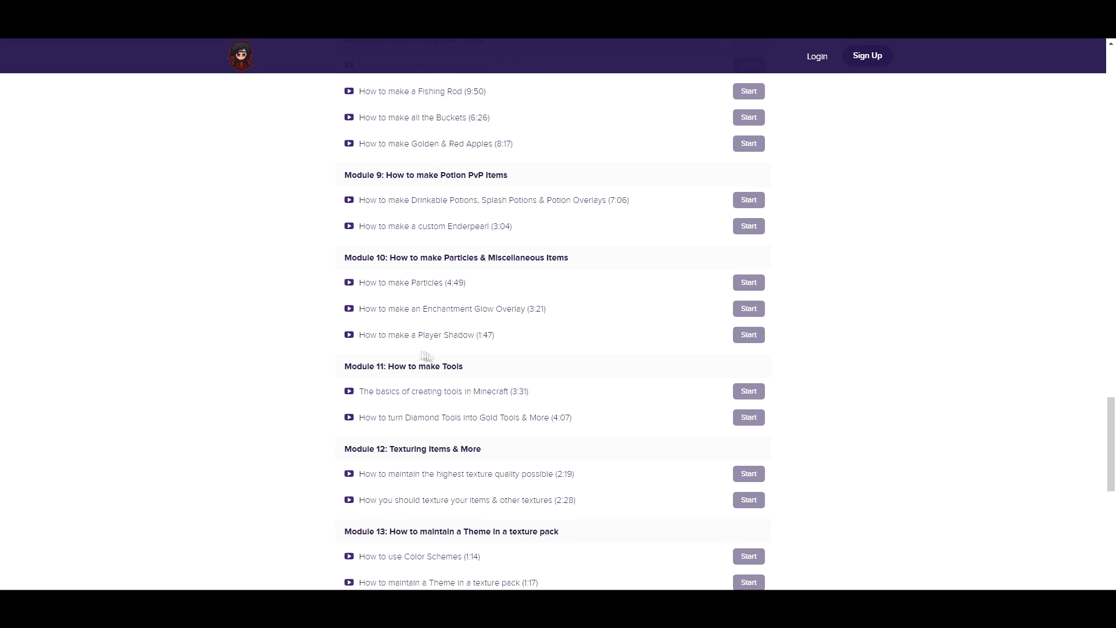
scroll(down, 3)
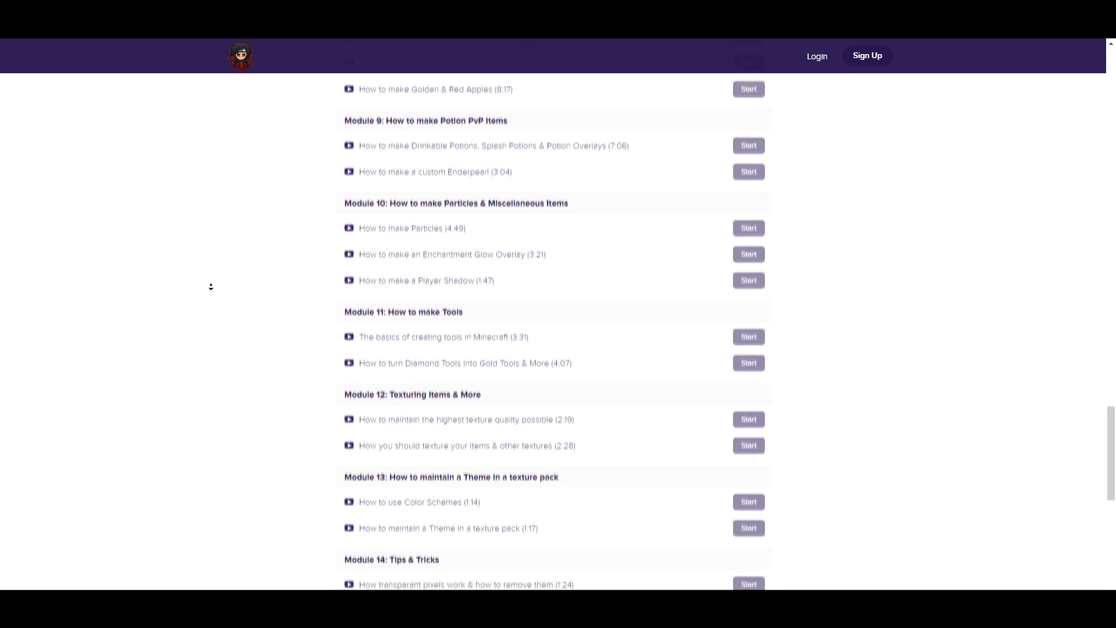
scroll(down, 3)
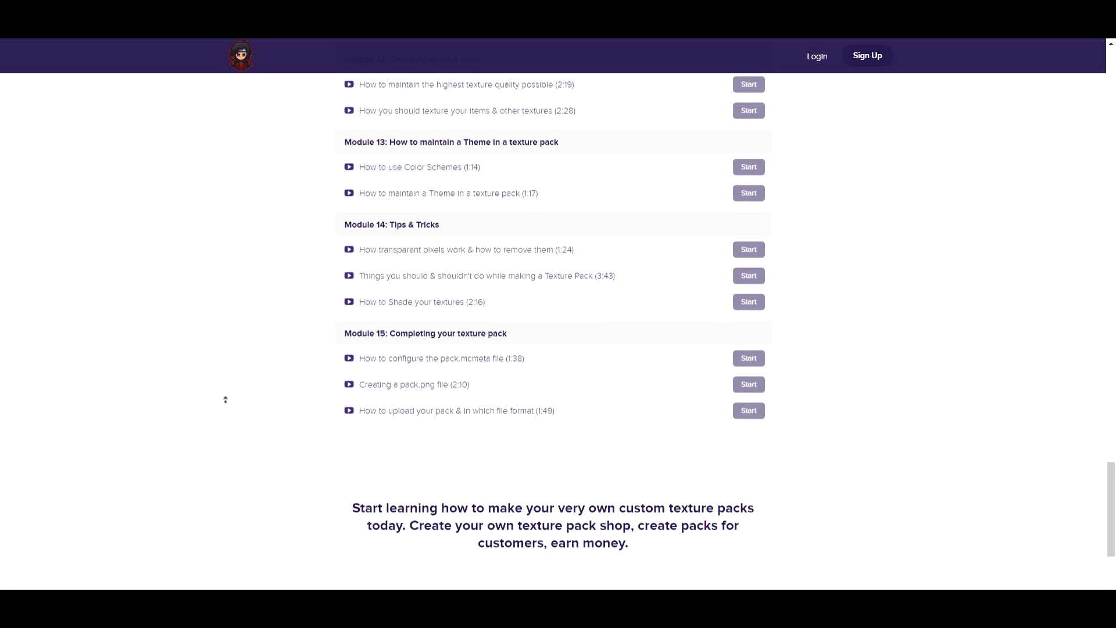
scroll(up, 3)
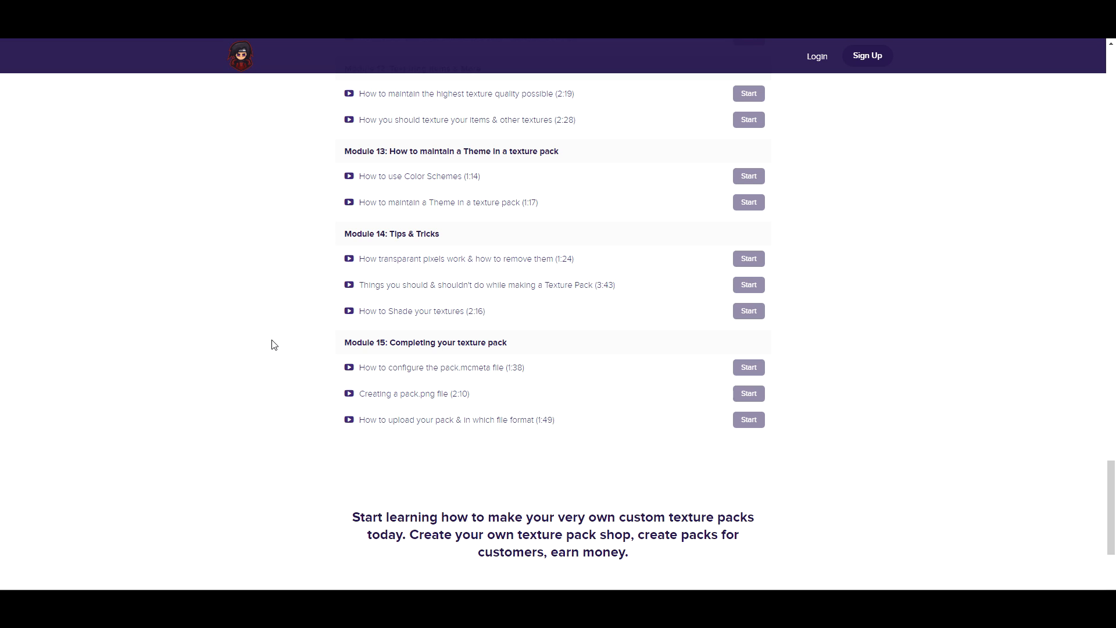
scroll(up, 3)
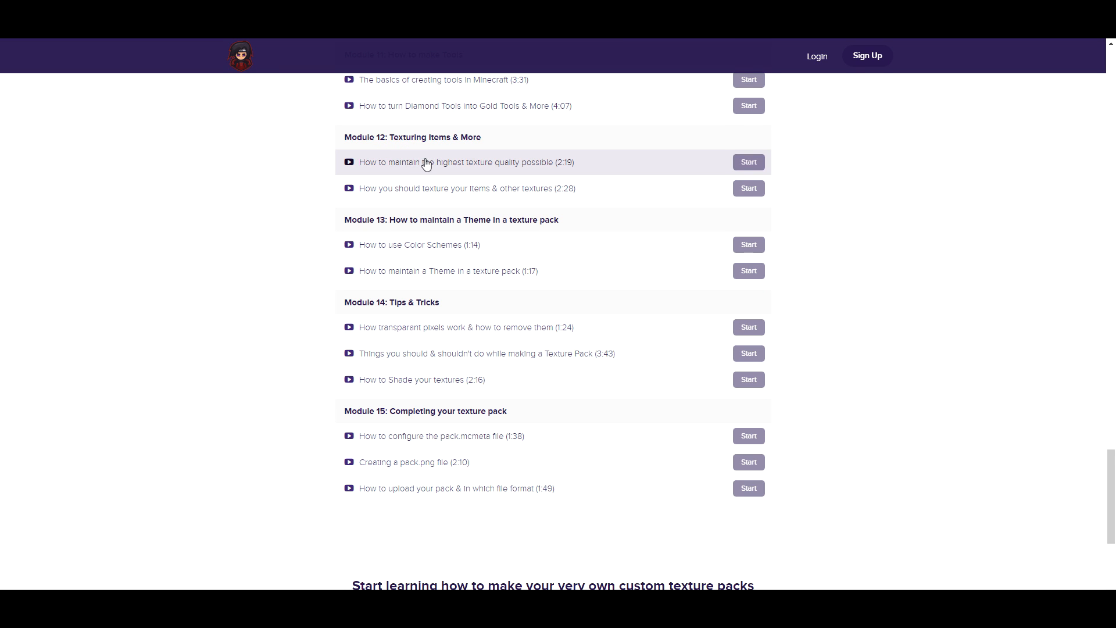
scroll(up, 3)
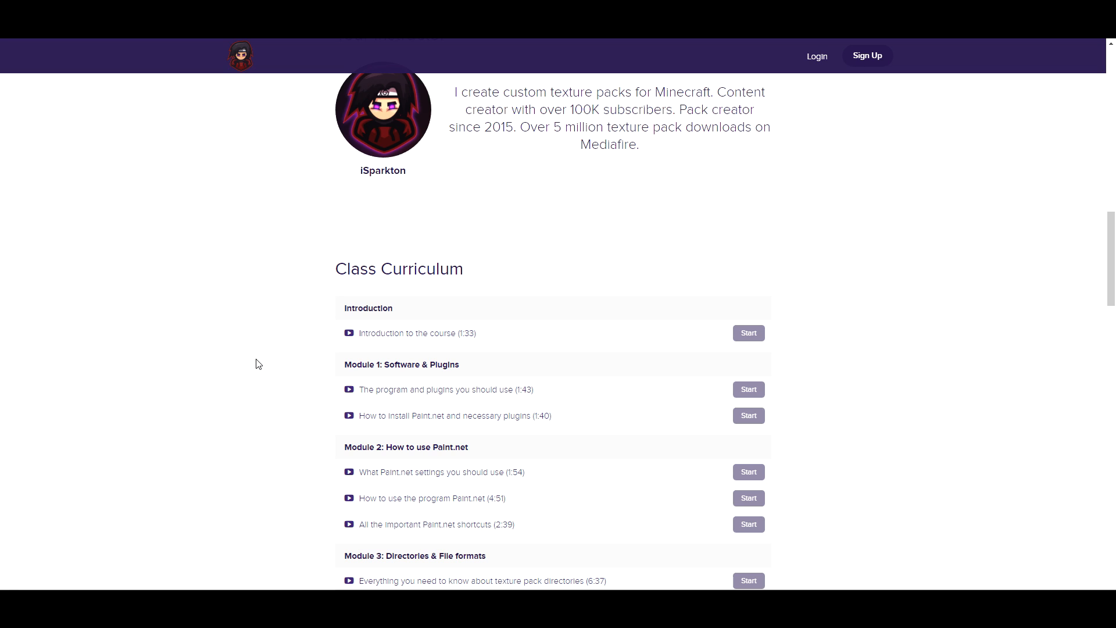
scroll(down, 3)
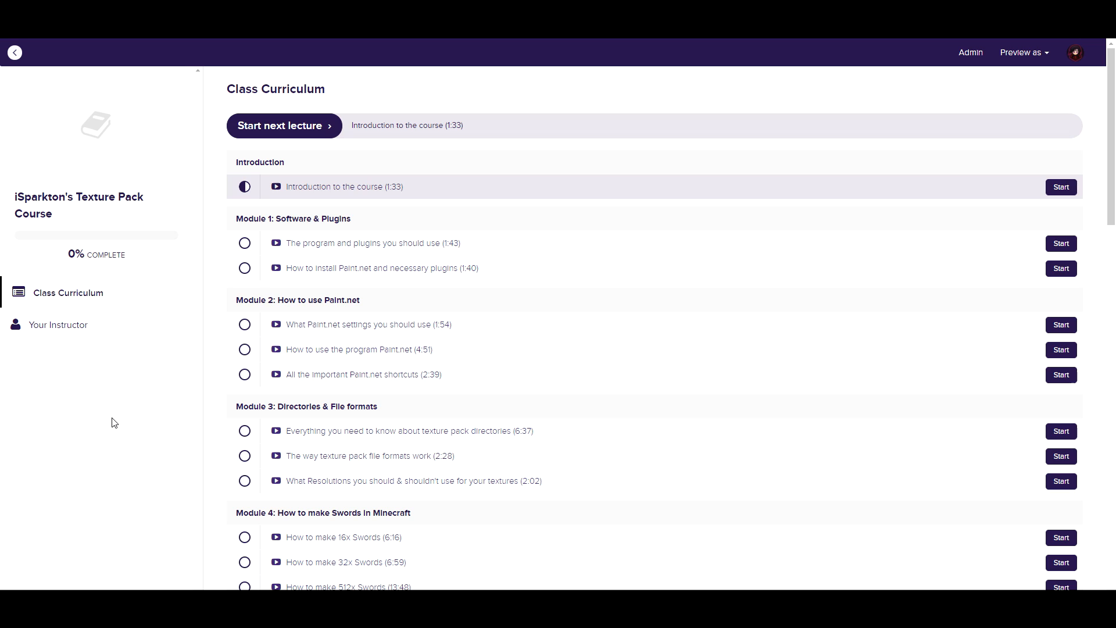
mouse_move(294, 194)
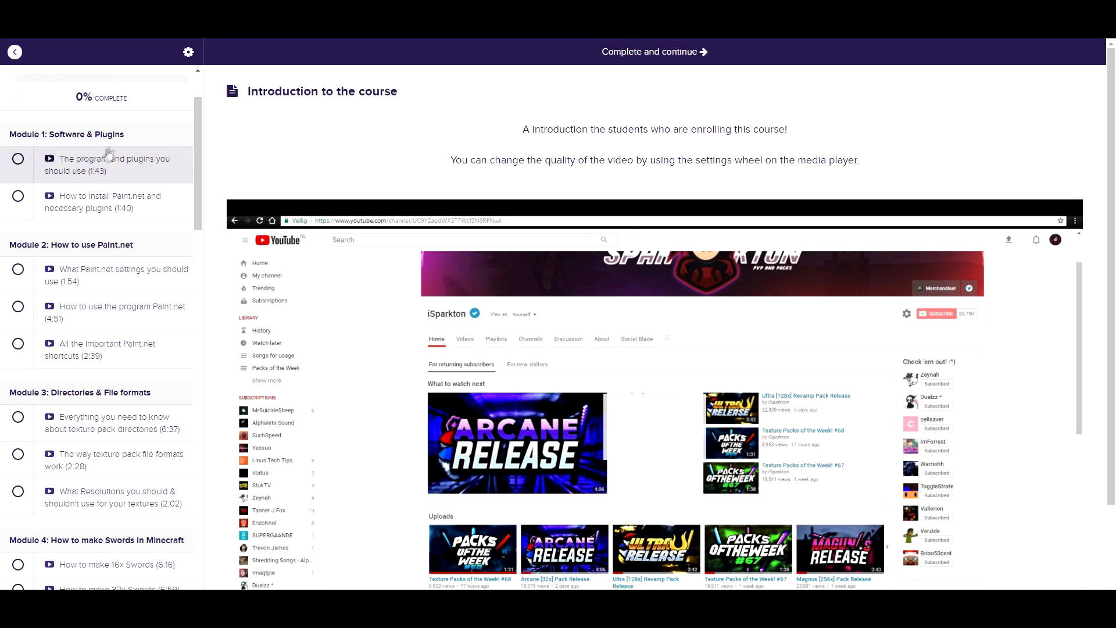
mouse_move(76, 102)
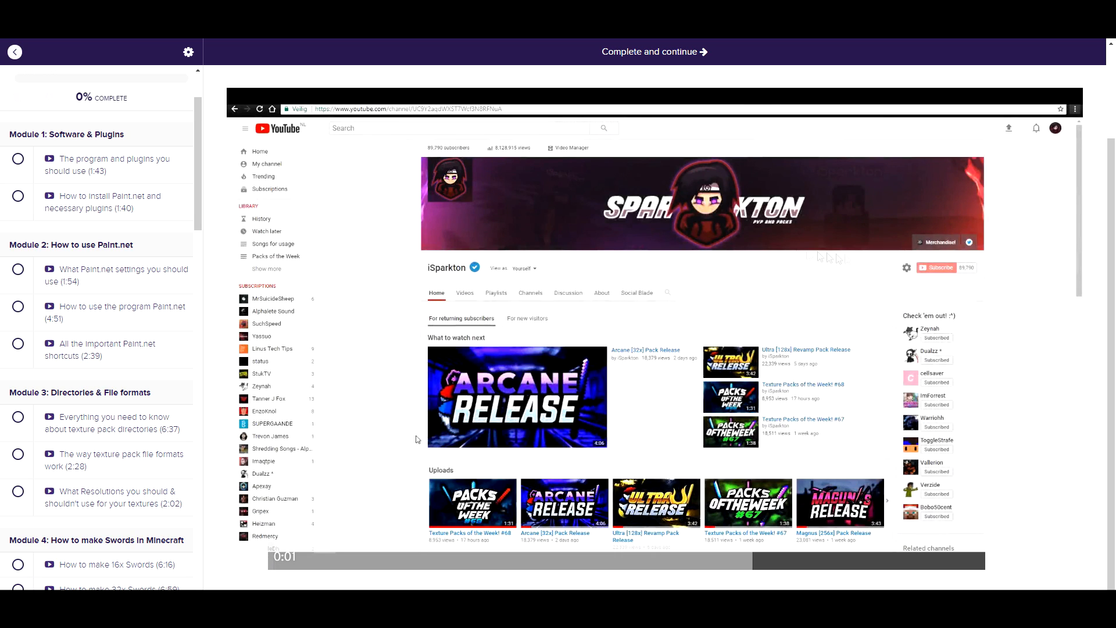
mouse_move(318, 214)
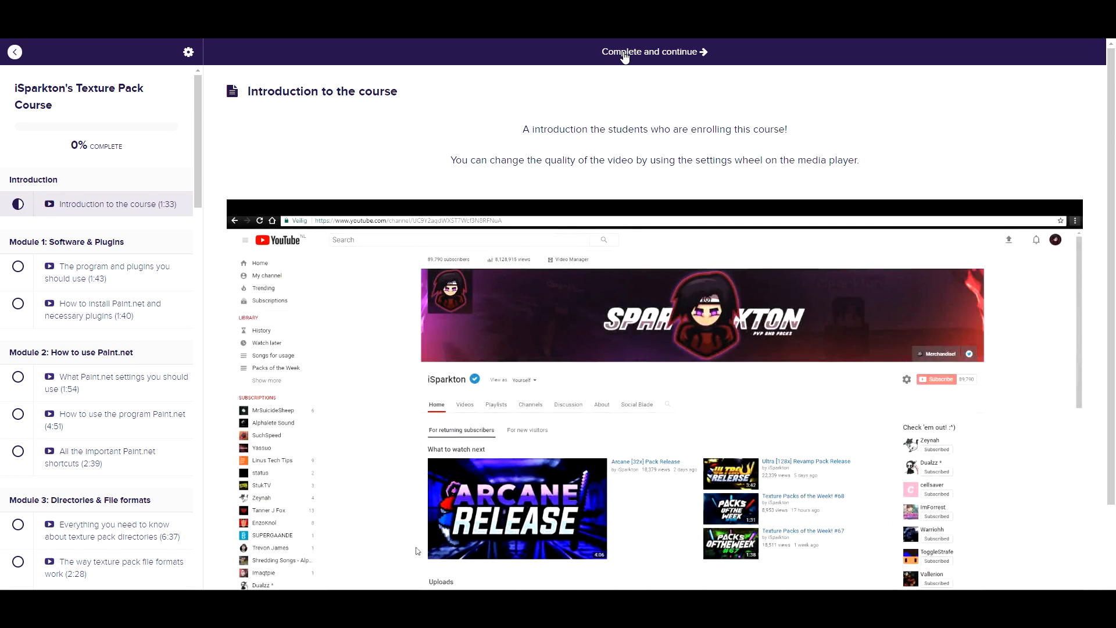
- Mark the Introduction lecture complete and view the next lecture's content
click(653, 51)
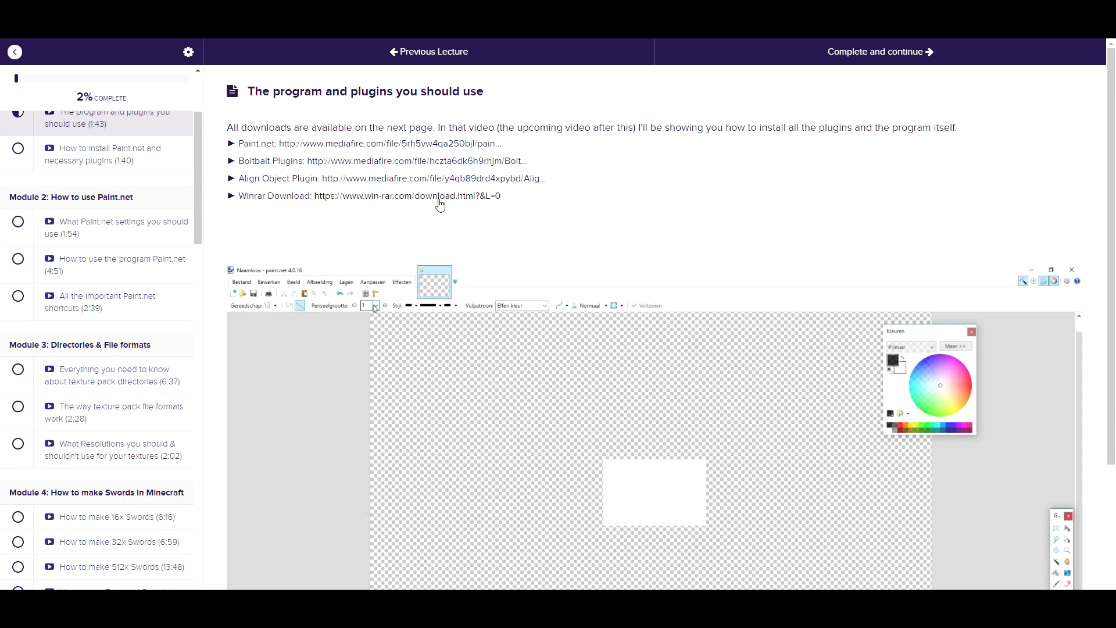
scroll(down, 3)
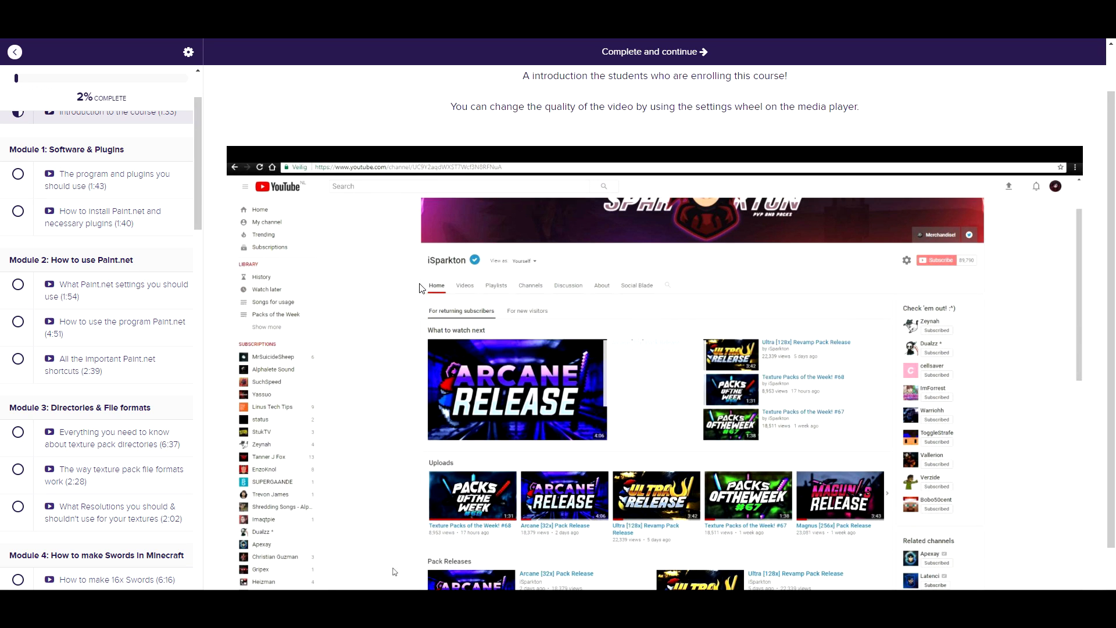
mouse_move(402, 277)
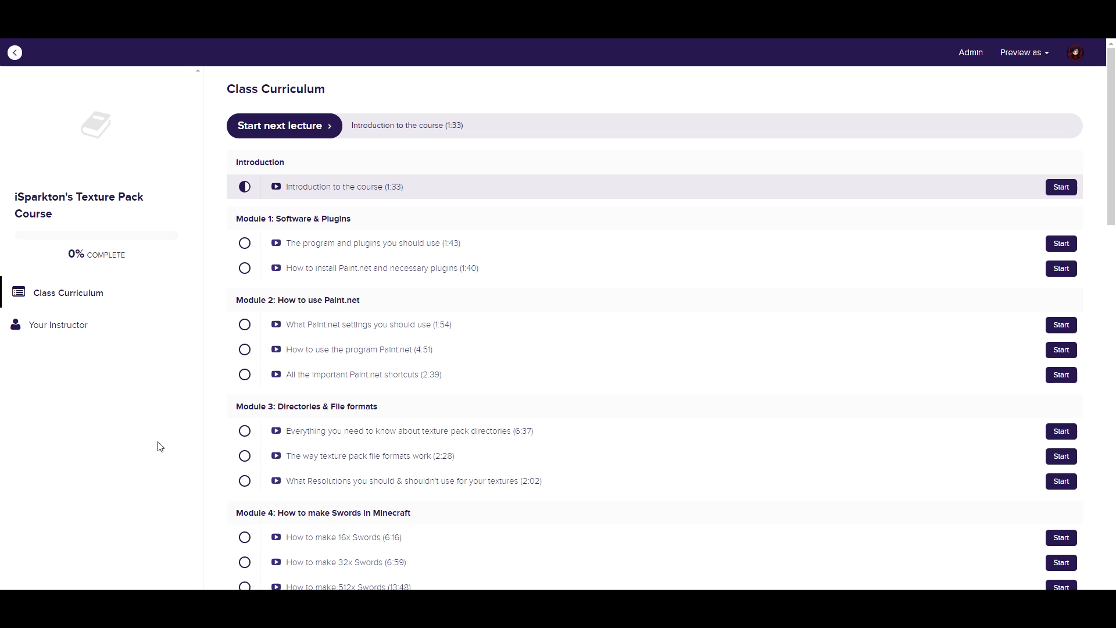
mouse_move(210, 230)
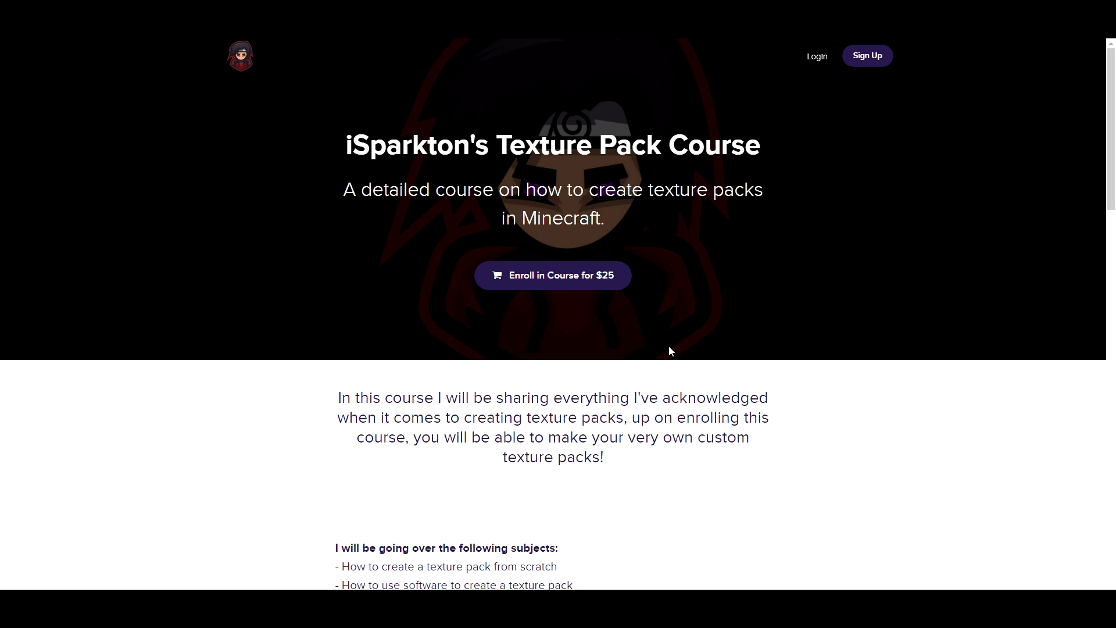
mouse_move(590, 374)
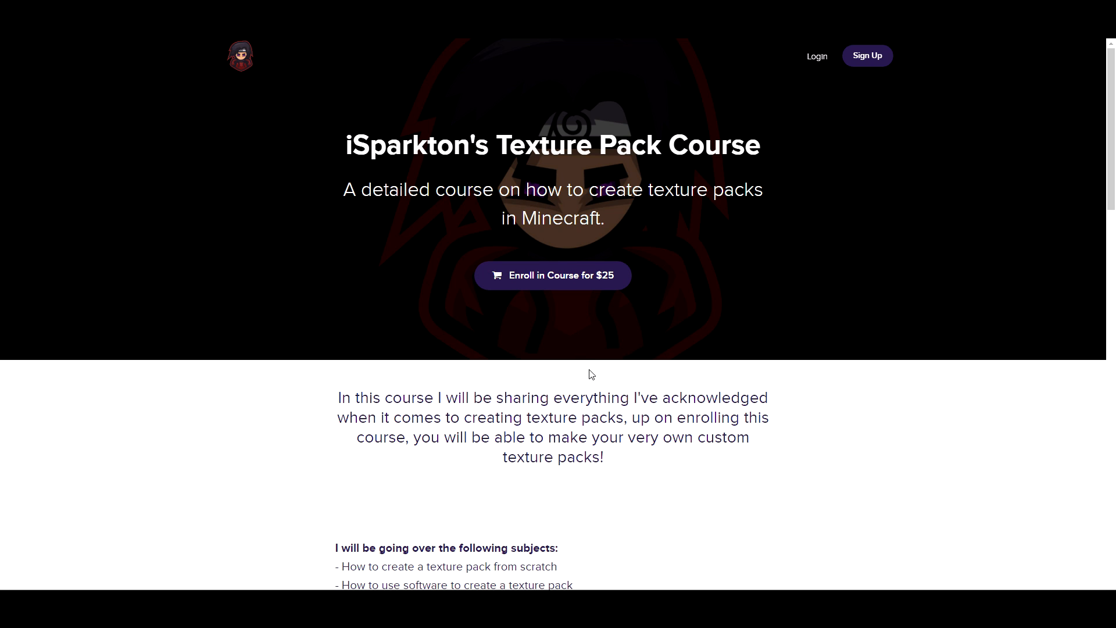
mouse_move(552, 276)
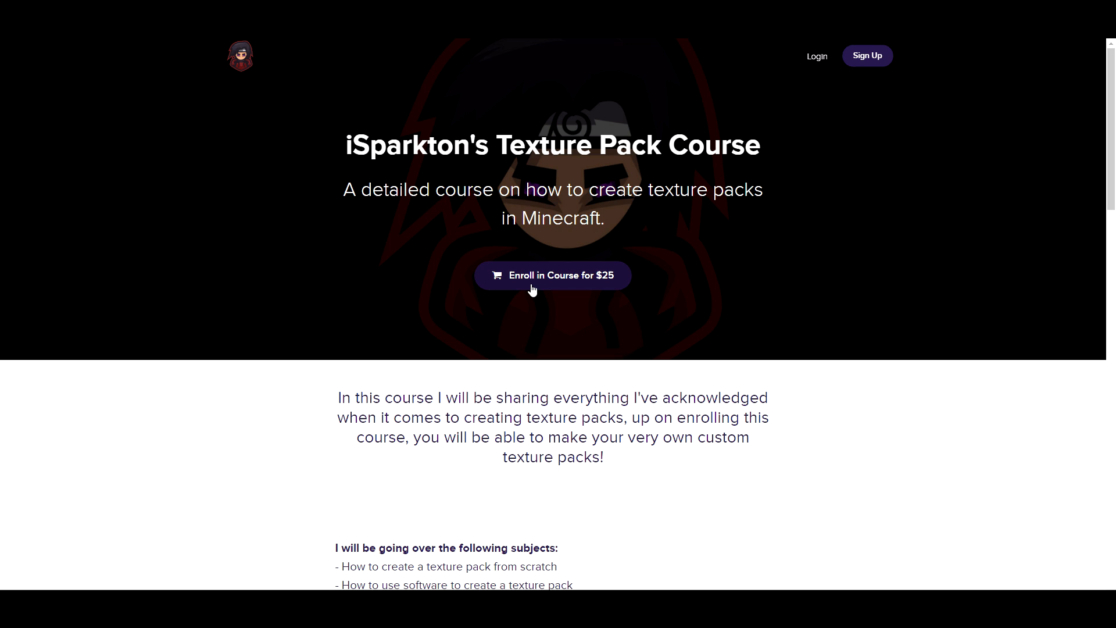
mouse_move(290, 224)
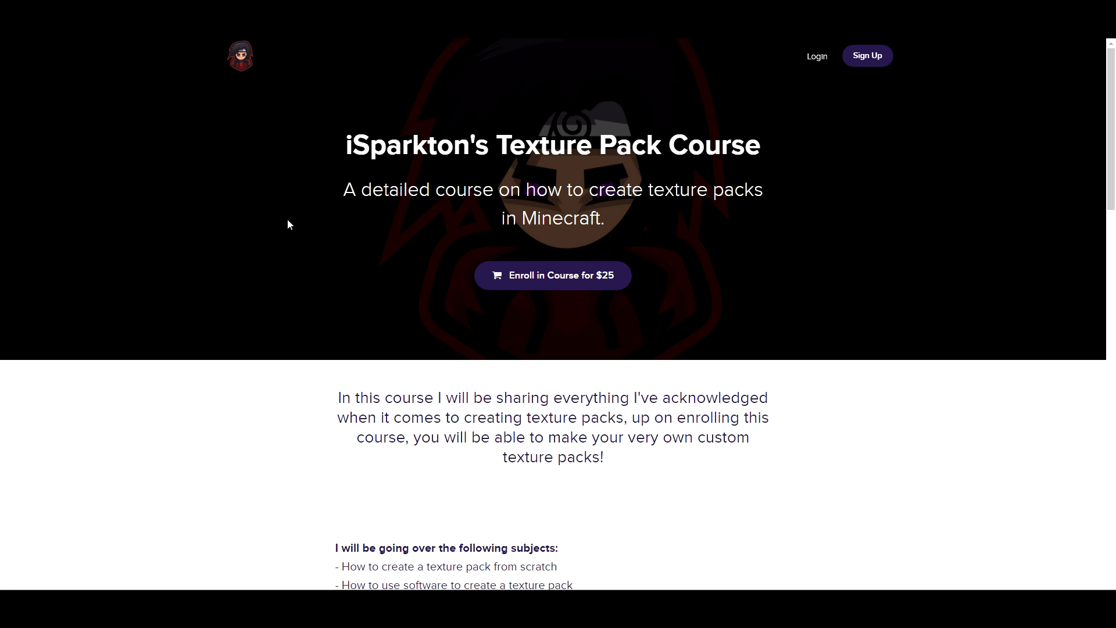
mouse_move(315, 237)
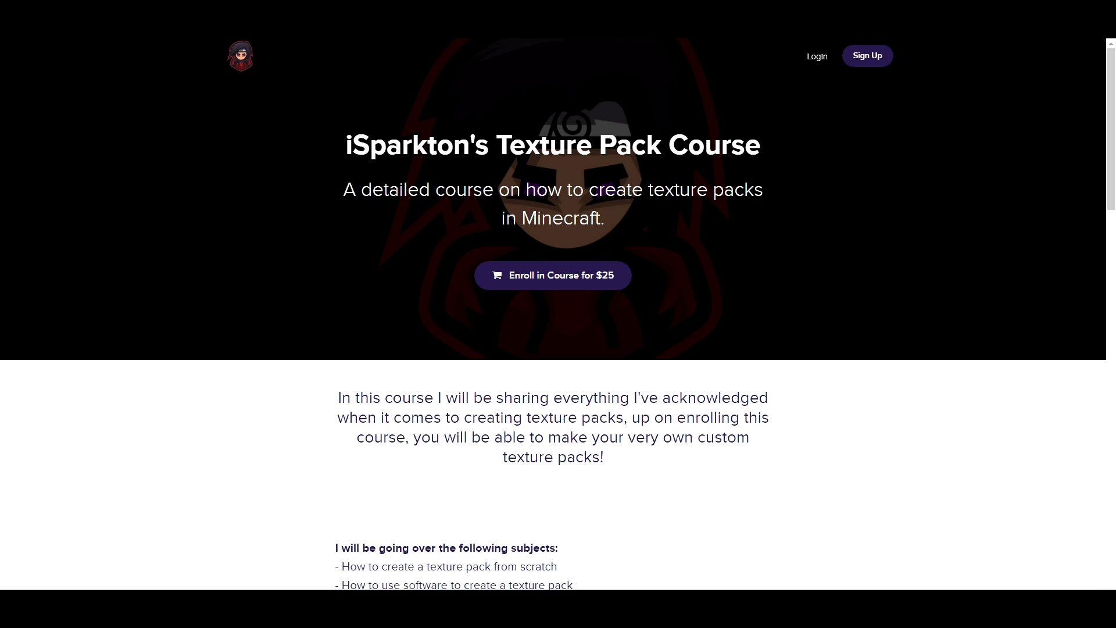
mouse_move(312, 229)
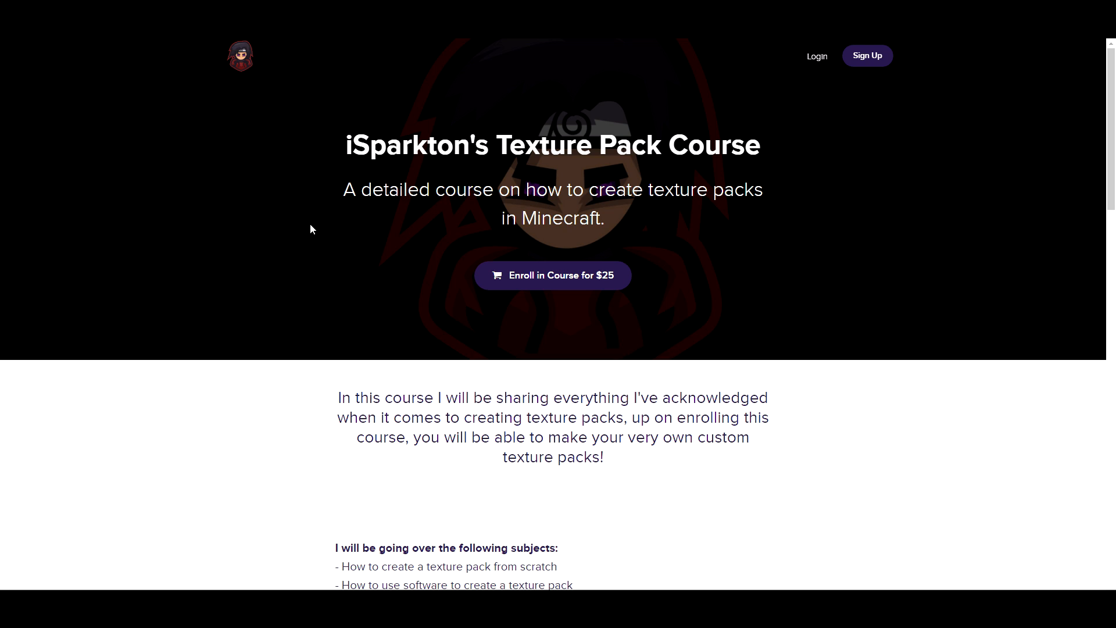